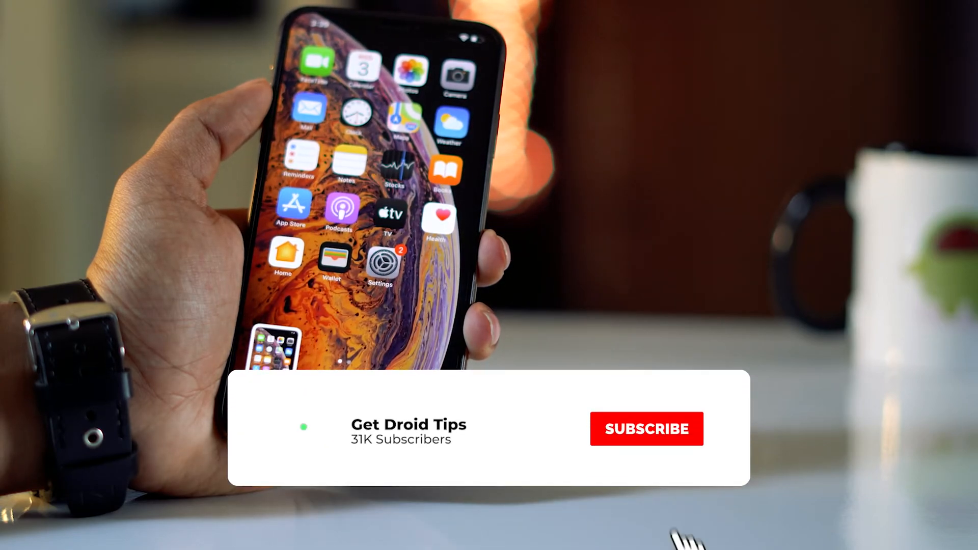
Launch the Settings app from the iPhone home screen.
{"action": "left_click", "coordinate": [647, 429]}
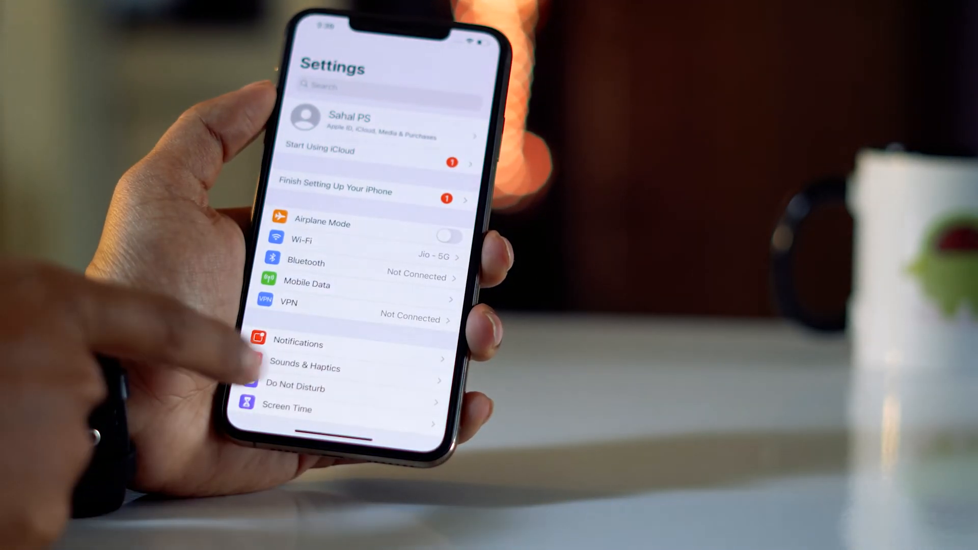
Scroll down the Settings list and open Accessibility.
{"action": "scroll", "scroll_direction": "down", "scroll_amount": 3}
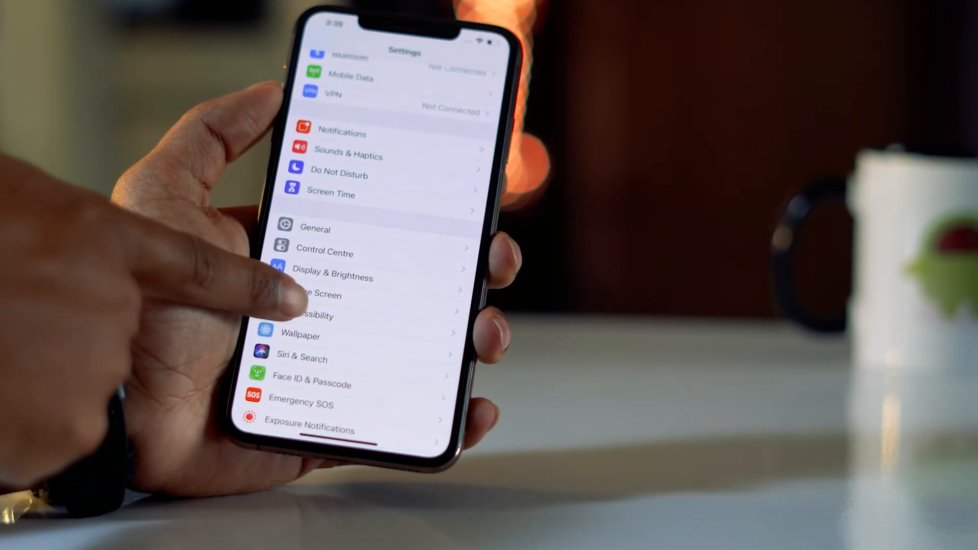
{"action": "left_click", "coordinate": [312, 315]}
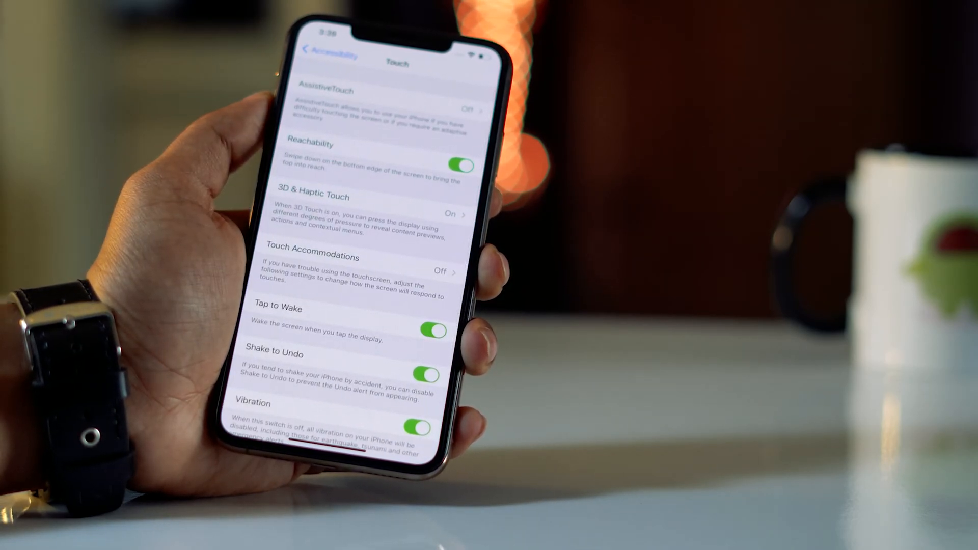
Reveal the Back Tap Double Tap action list, where Shake is currently checked.
{"action": "scroll", "scroll_direction": "up", "scroll_amount": 3}
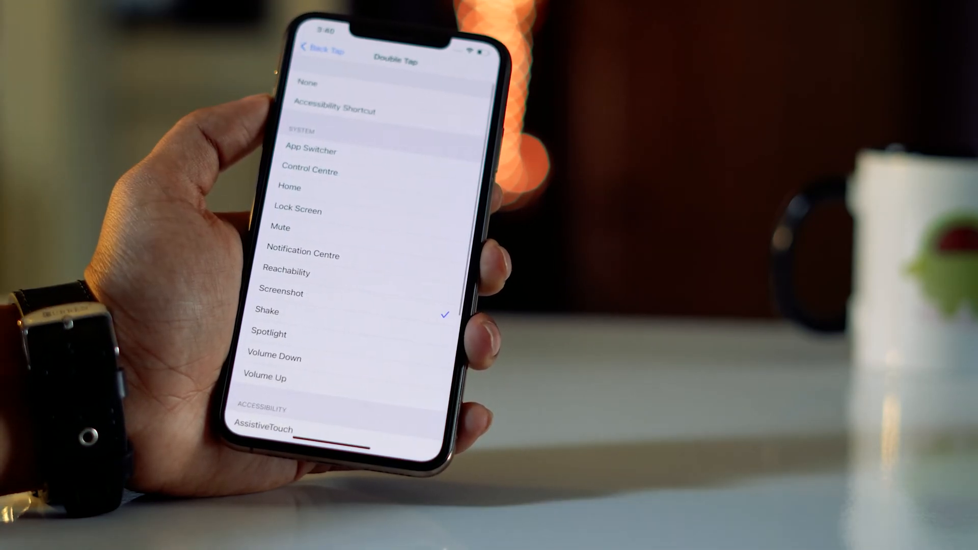
Select Accessibility Shortcut as the Back Tap double tap action, replacing Shake.
{"action": "left_click", "coordinate": [336, 106]}
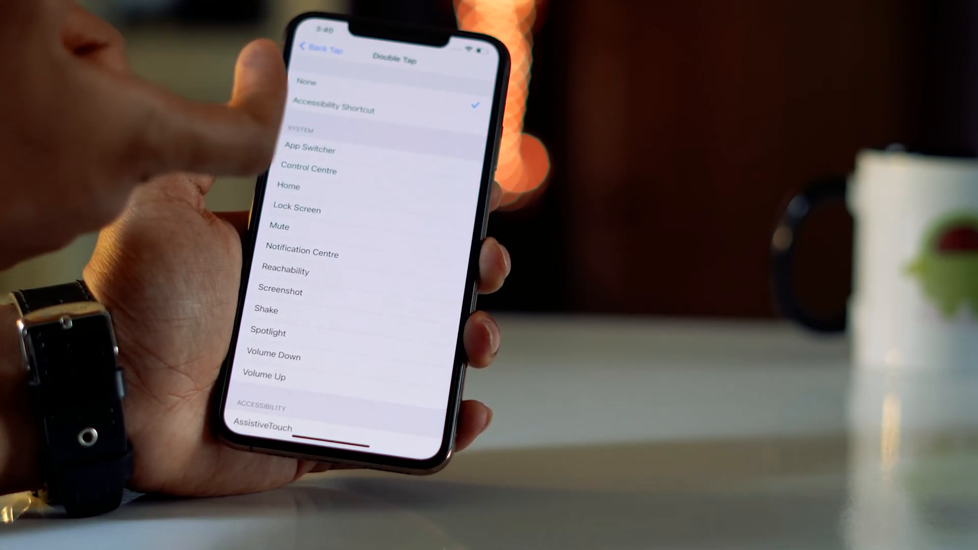